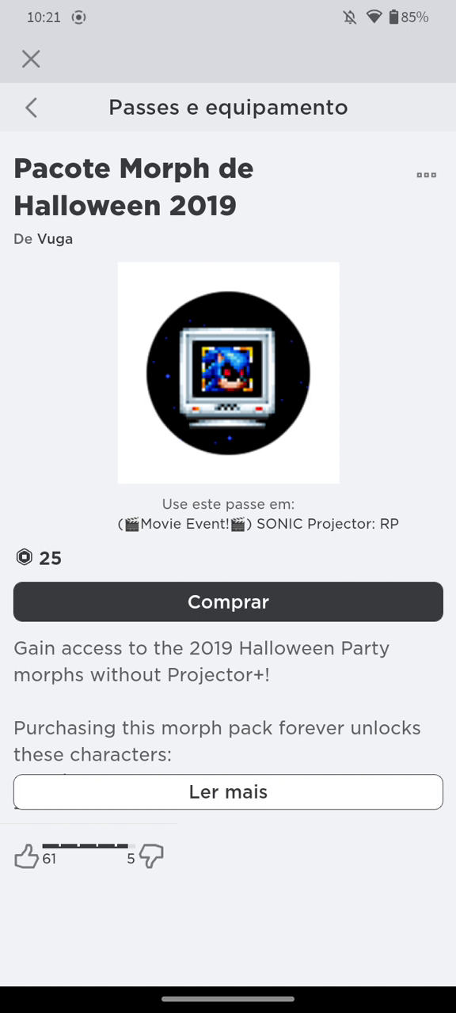
# Expand the pass description to see all five unlockable characters, then buy the 25-Robux pass.
pyautogui.click(228, 791)
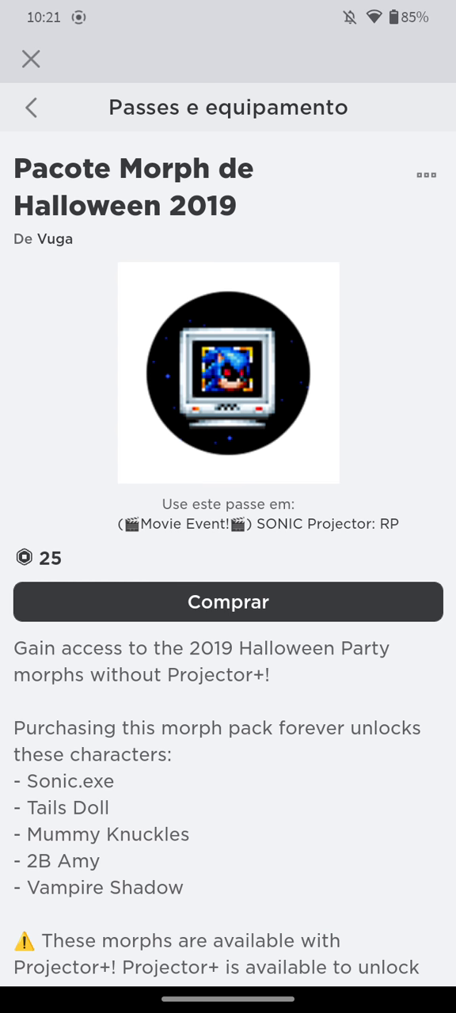
pyautogui.scroll(-3)
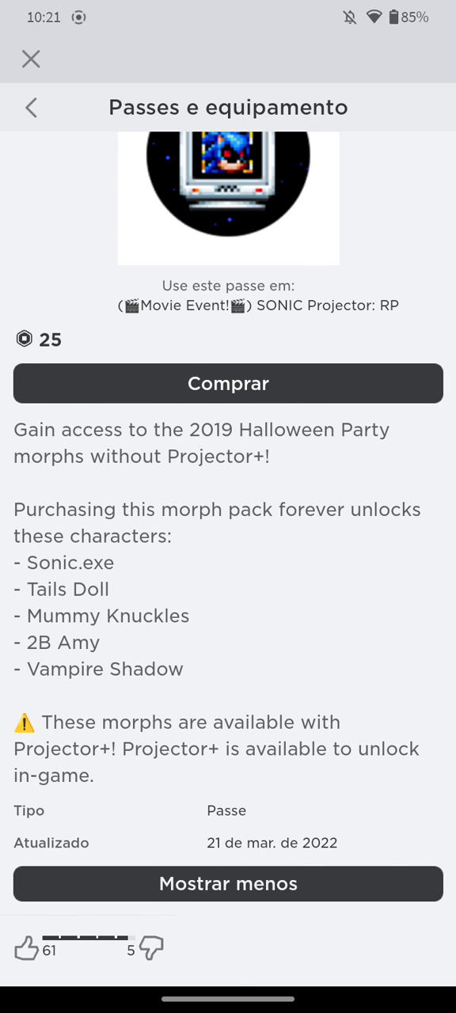
pyautogui.scroll(-3)
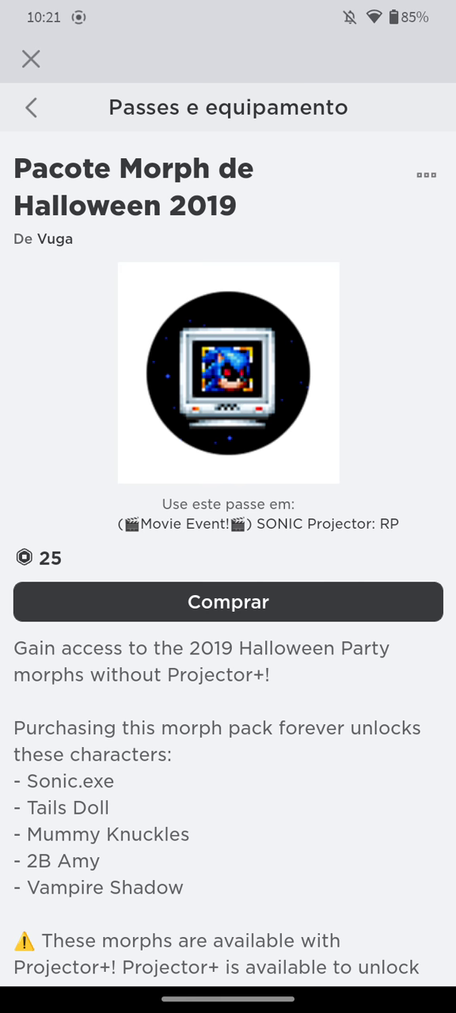
pyautogui.click(228, 601)
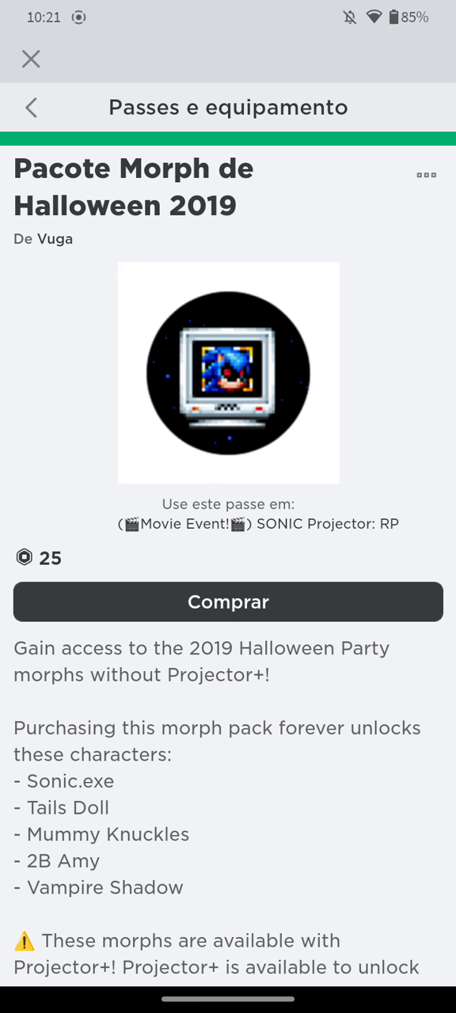
# Return to the game's details page and launch SONIC Projector: RP.
pyautogui.click(228, 601)
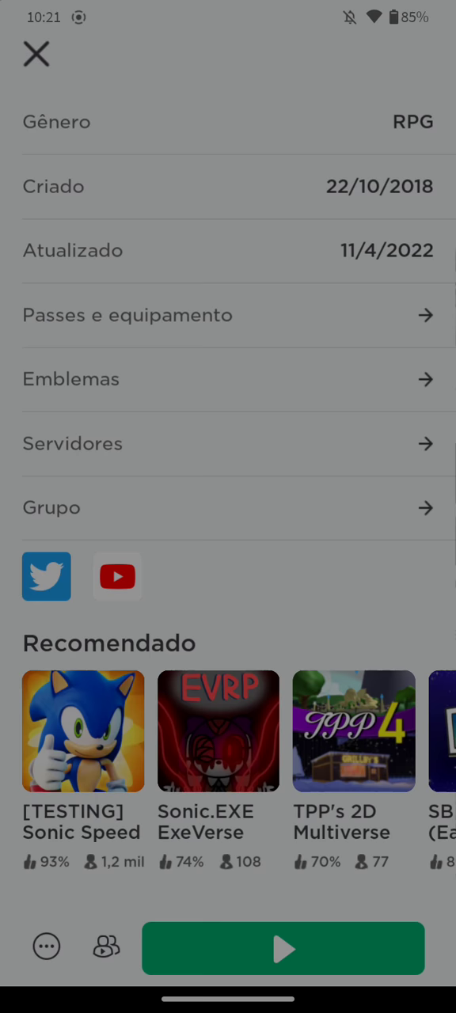
pyautogui.click(283, 949)
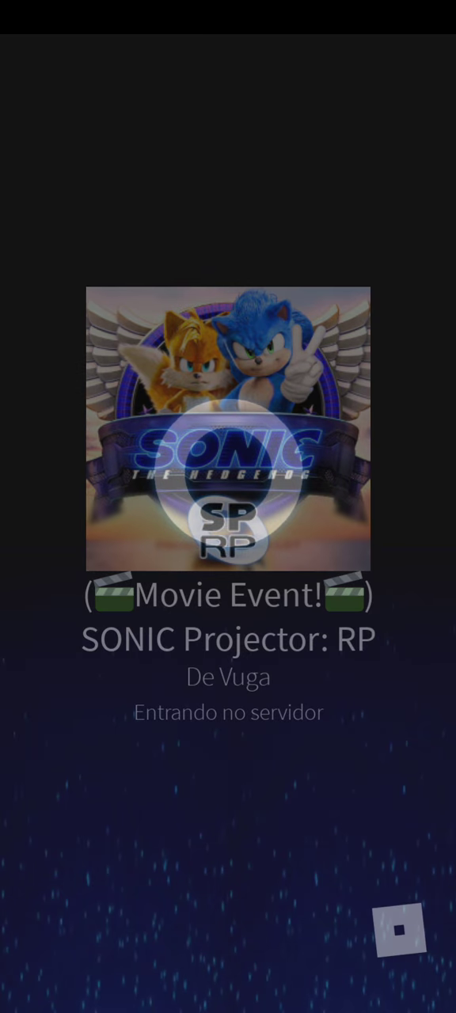